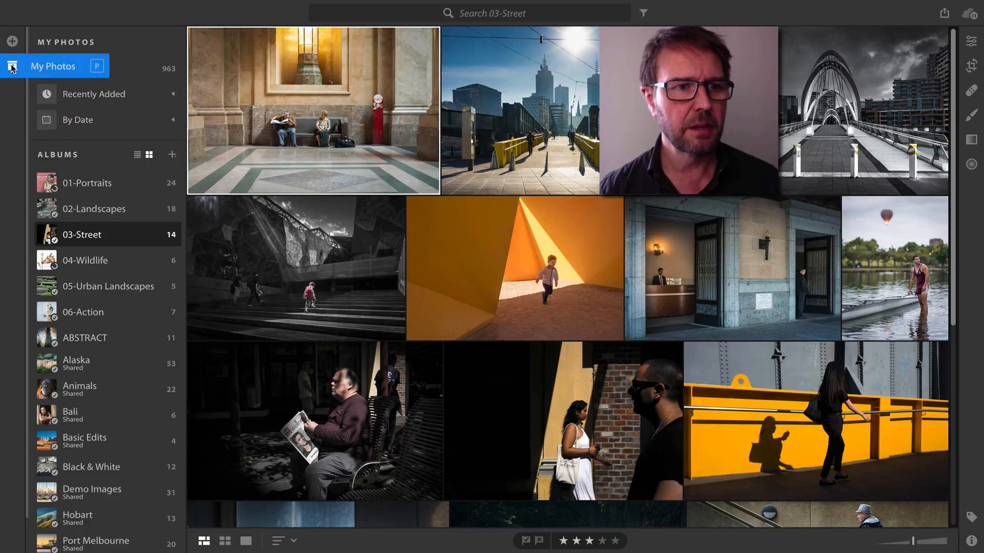
- Search All Photos for 'frog' and select the green tree frog on the stem
left_click(53, 66)
type("f")
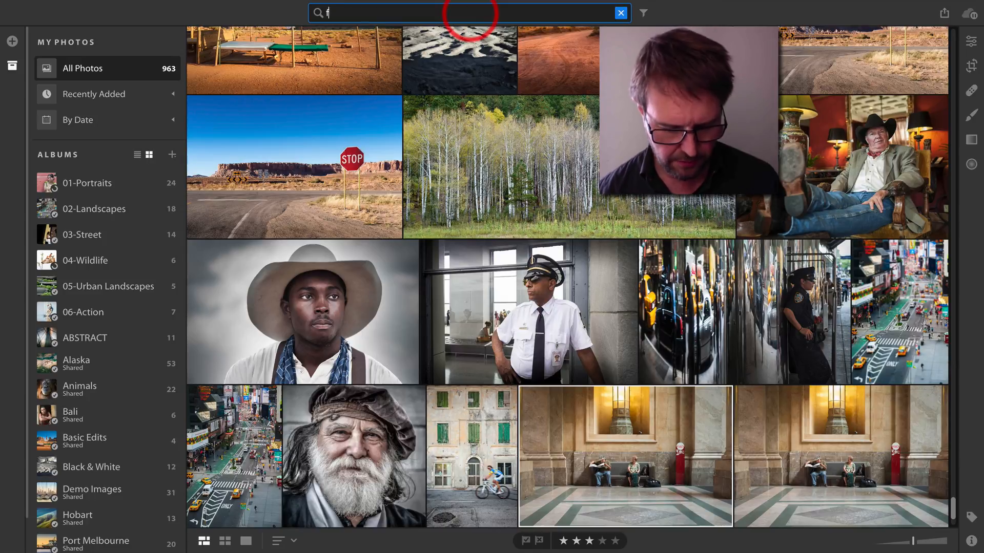
type("rog")
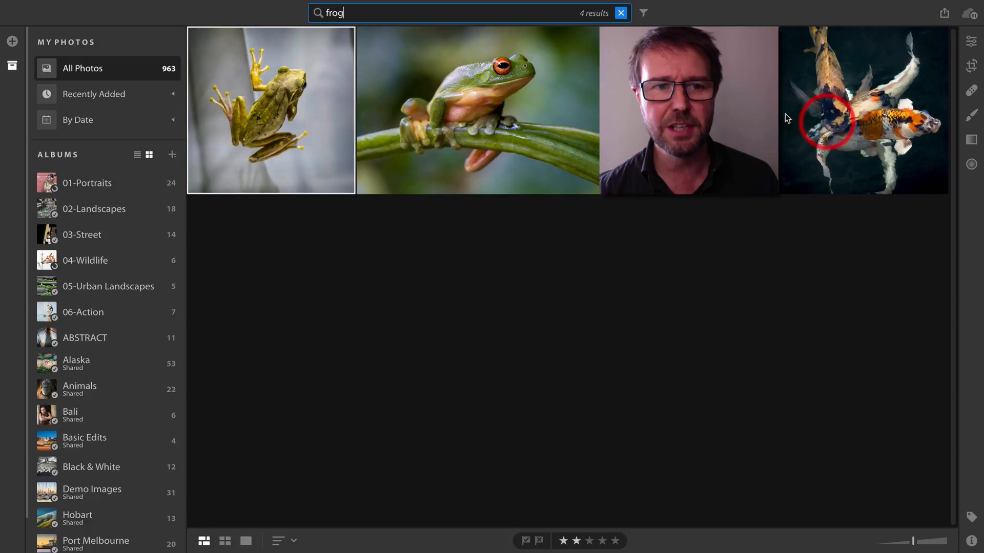
left_click(477, 109)
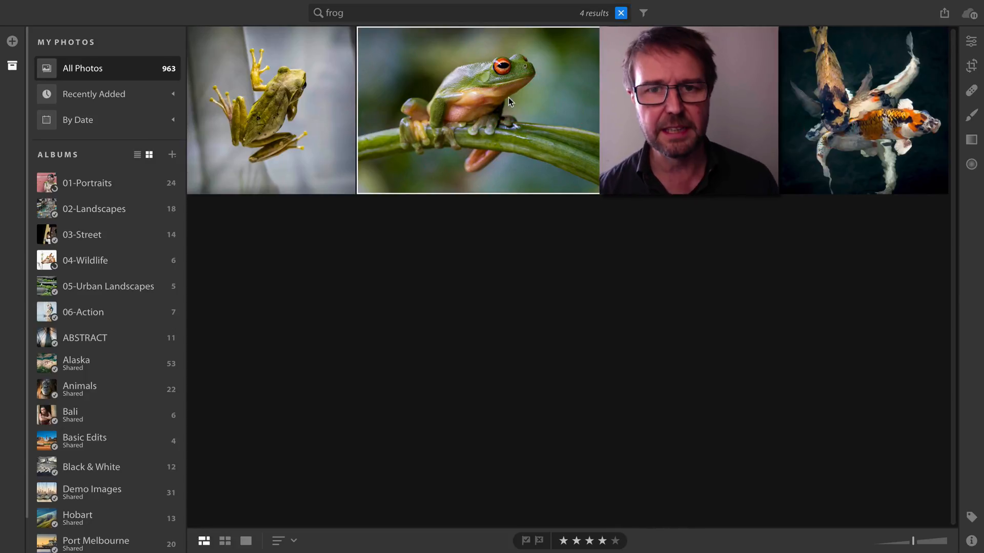
- Open the green frog photo and revert it to original, dropping the old crop and vignette
double_click(477, 110)
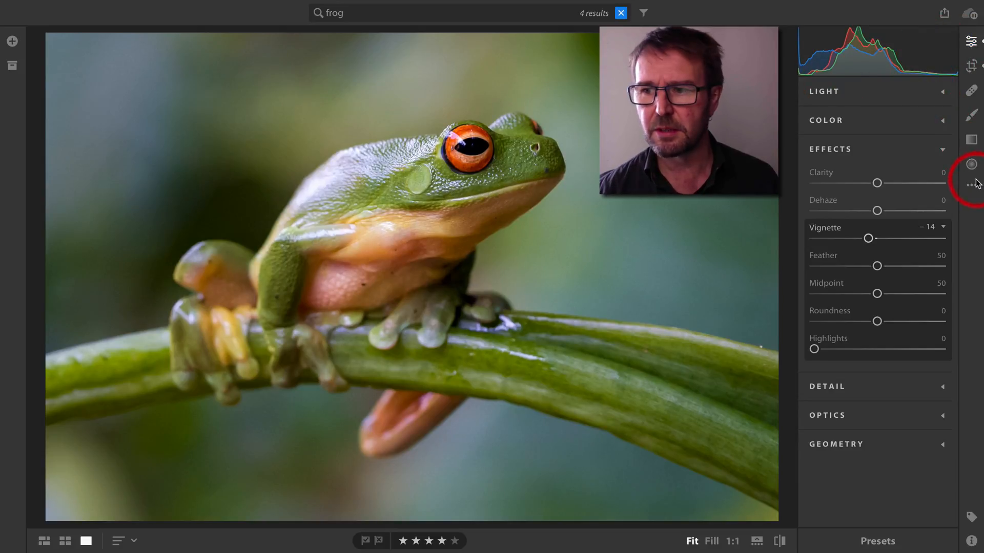
left_click(970, 188)
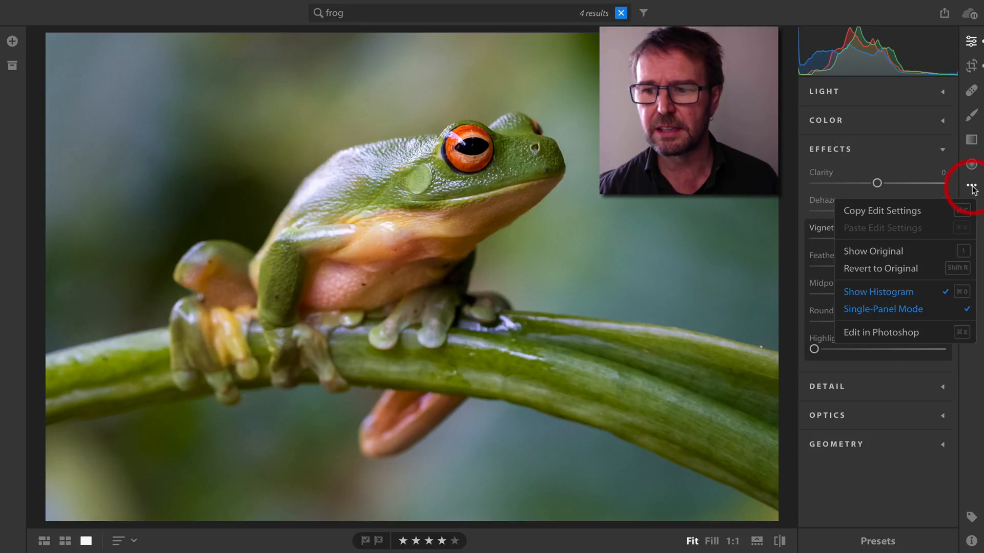
mouse_move(880, 268)
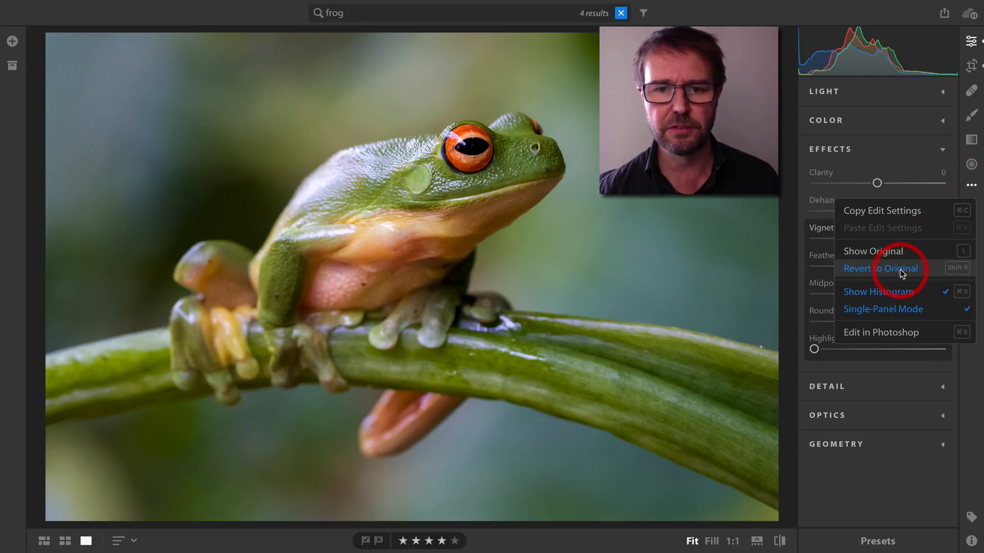
left_click(879, 268)
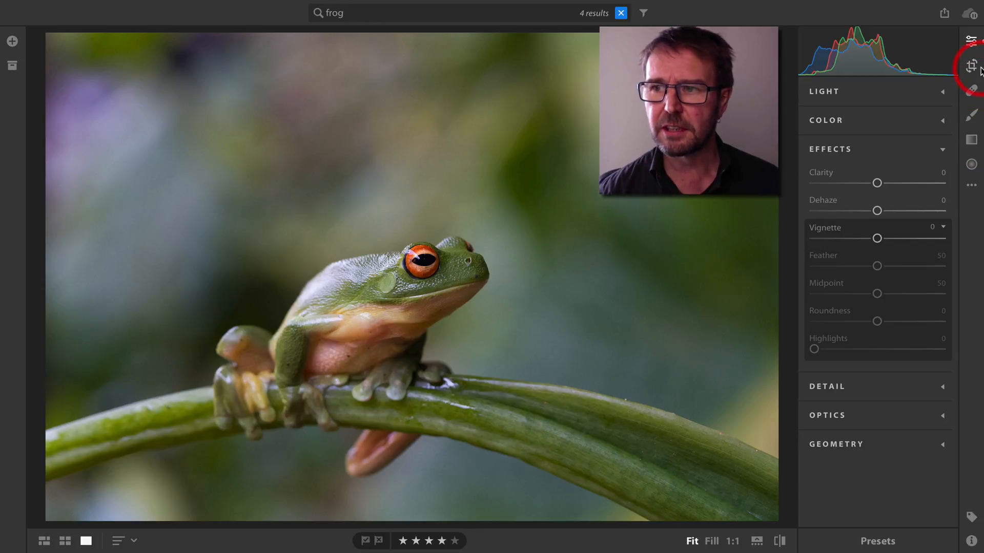
- Crop the frog photo with a 16 x 9 aspect ratio, reframed around the frog
left_click(970, 66)
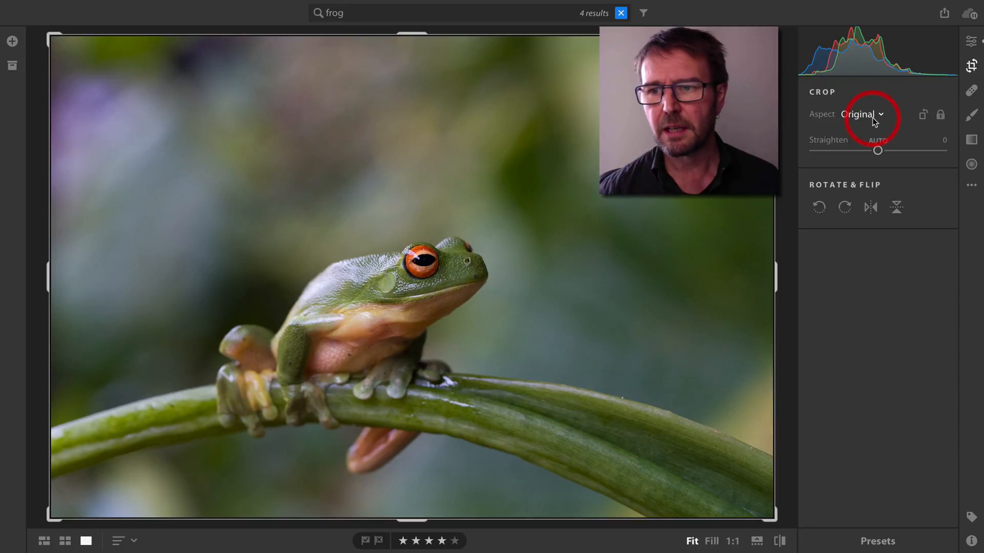
left_click(861, 114)
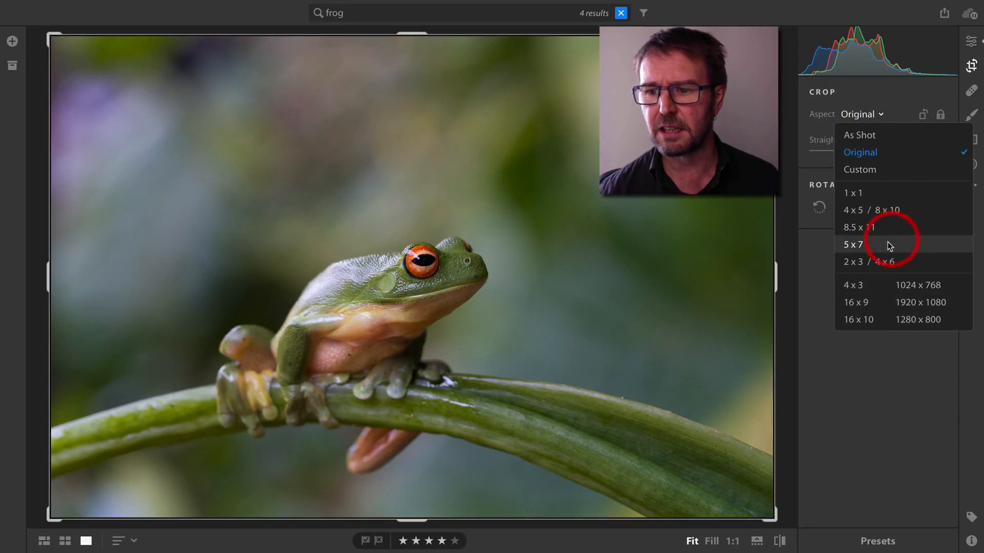
left_click(855, 301)
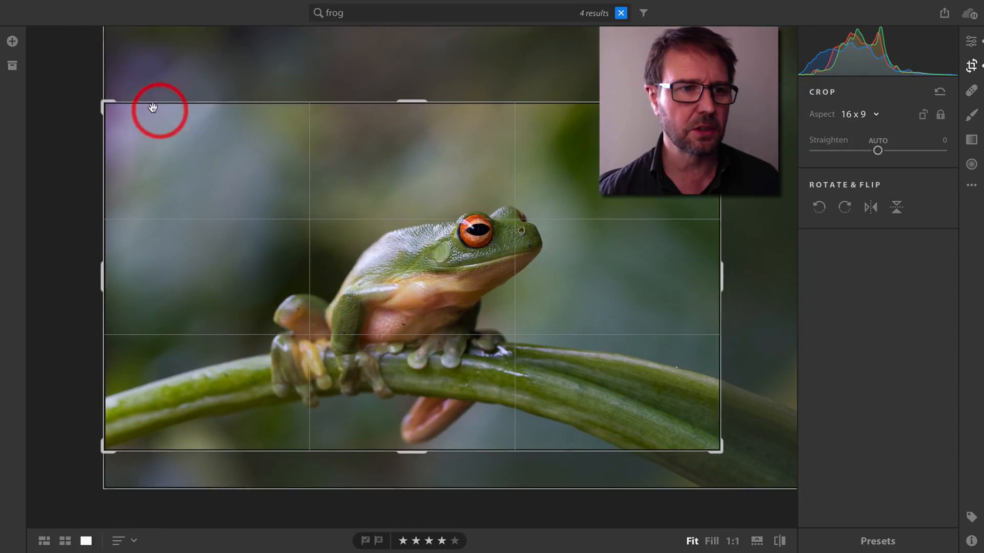
left_click_drag(154, 106, 389, 188)
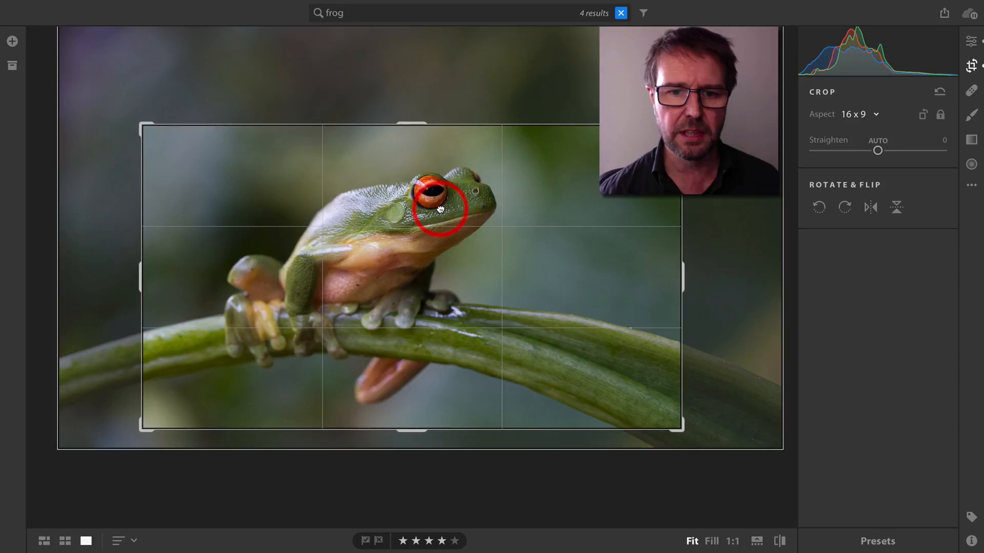
left_click(970, 40)
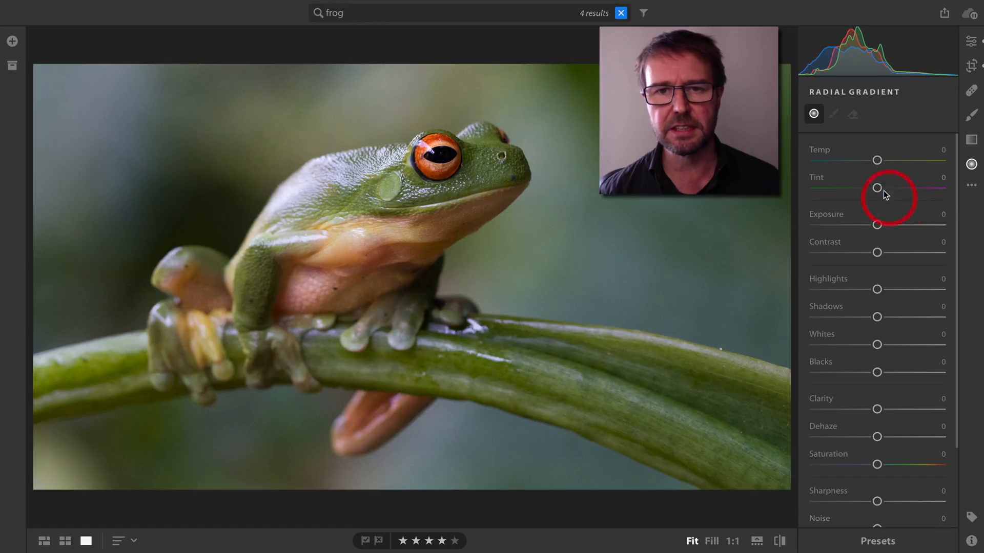
mouse_move(876, 288)
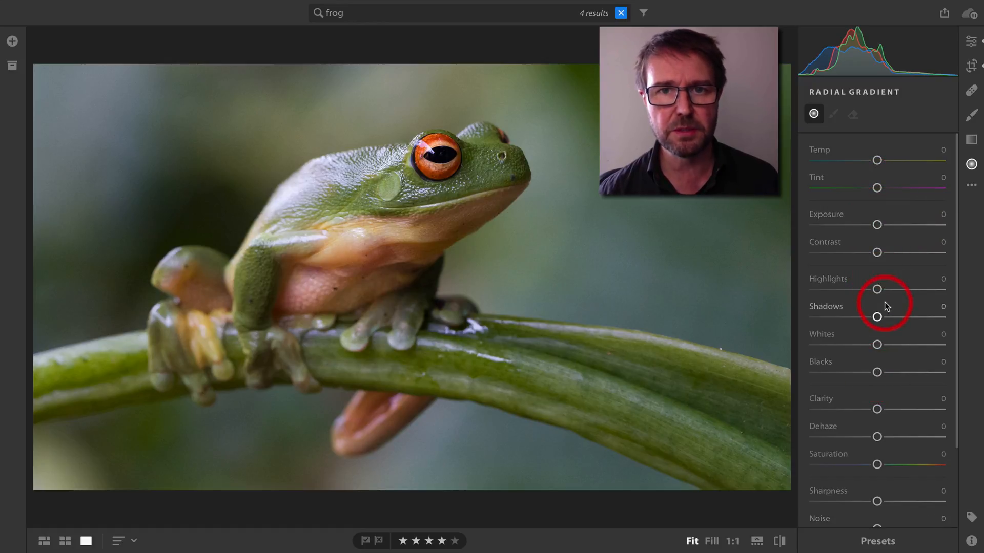
mouse_move(889, 251)
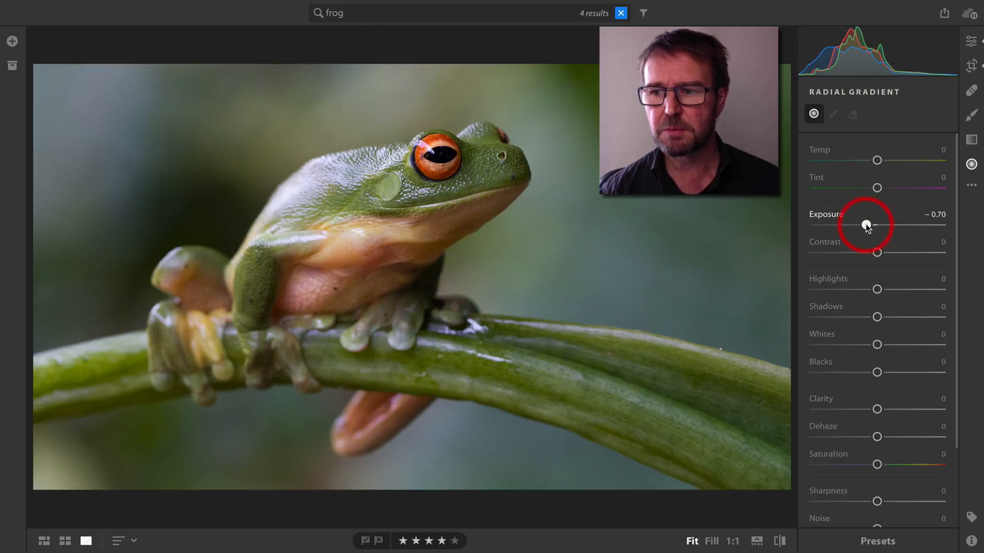
- Set the oval radial gradient's exposure to about -1.04, toggling Invert on and back off
left_click_drag(876, 224, 861, 224)
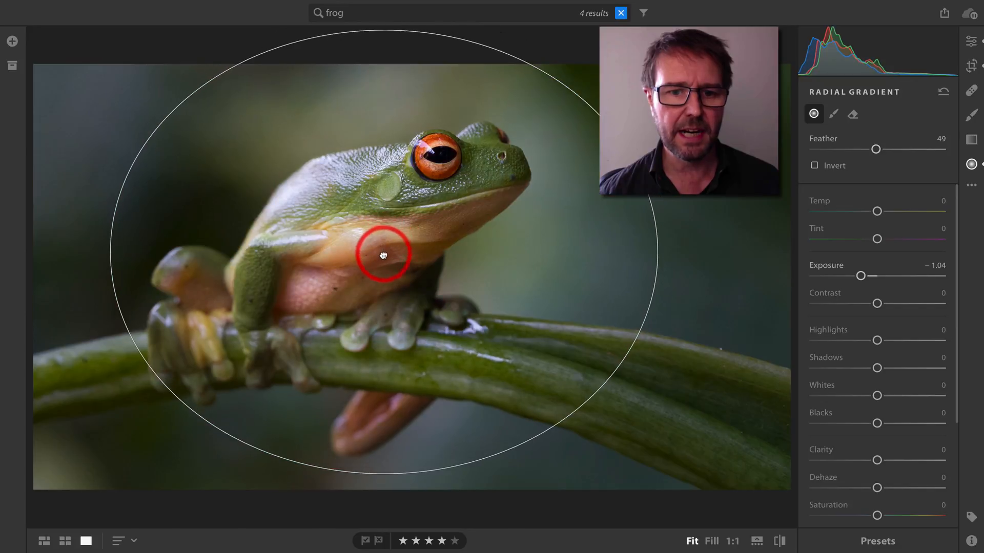
left_click(381, 255)
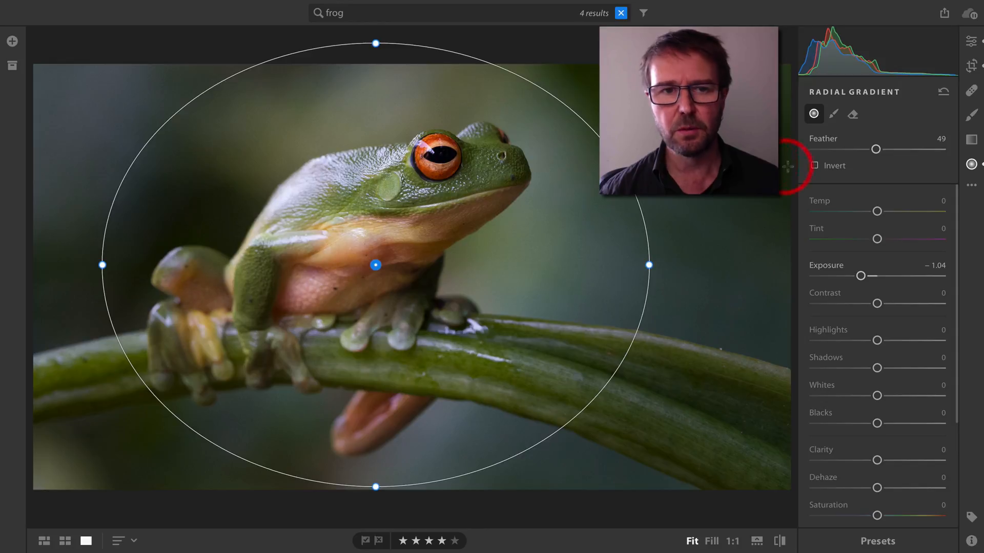
left_click(814, 165)
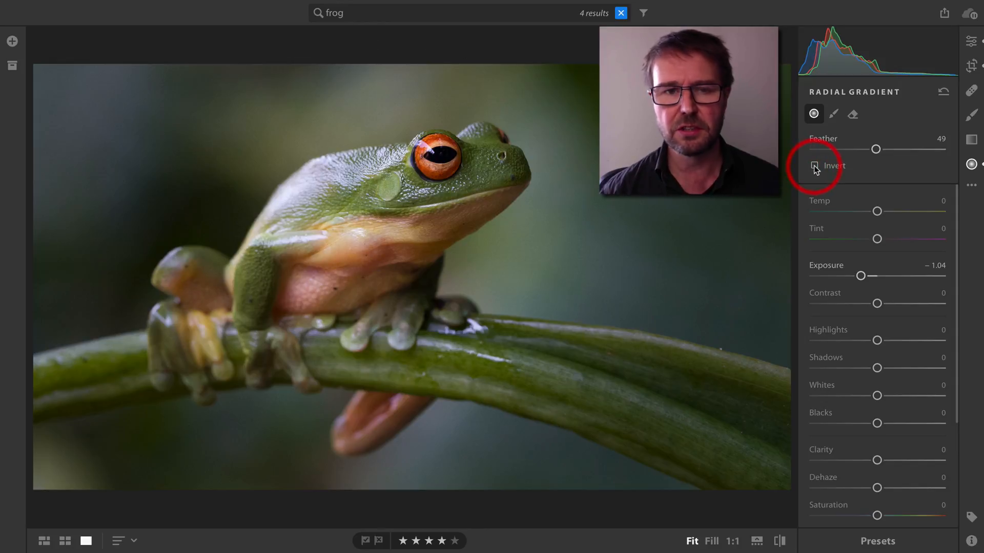
left_click(813, 166)
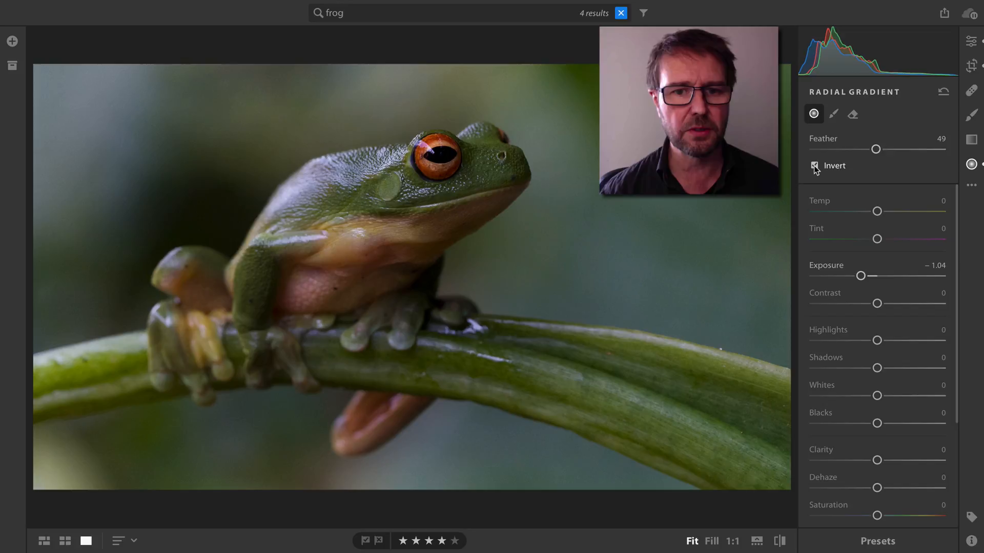
left_click(814, 165)
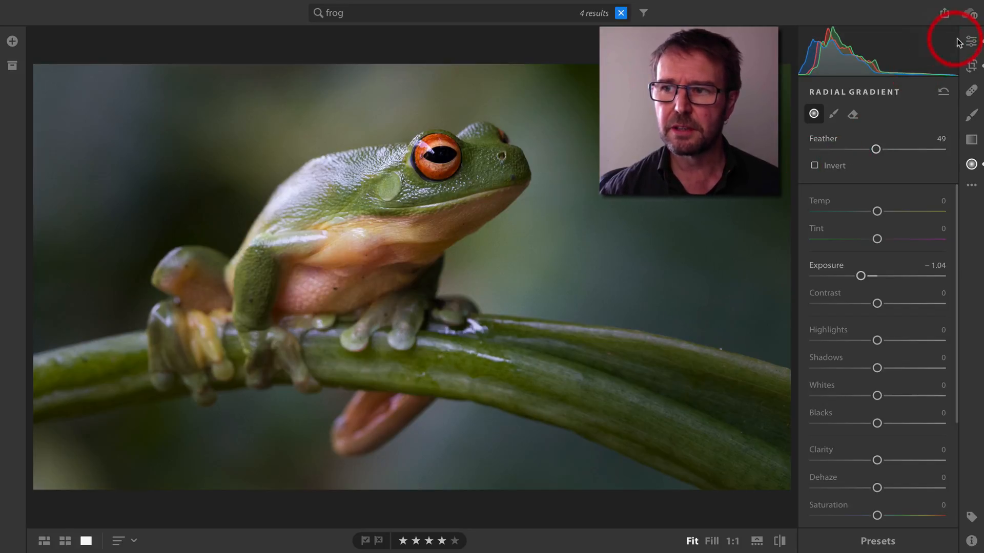
- In the Light panel, raise exposure slightly and lift whites to +14 while checking clipping
left_click(970, 40)
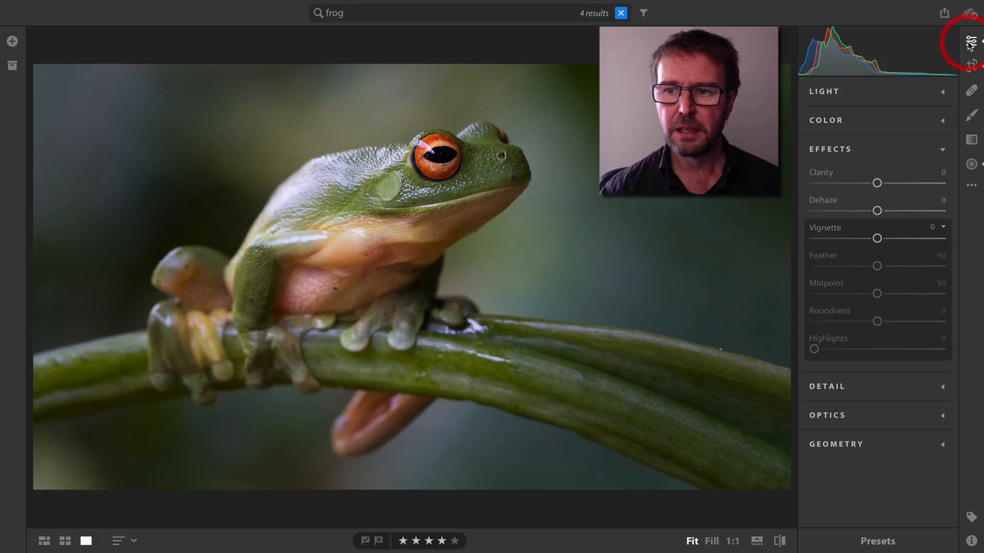
left_click(823, 91)
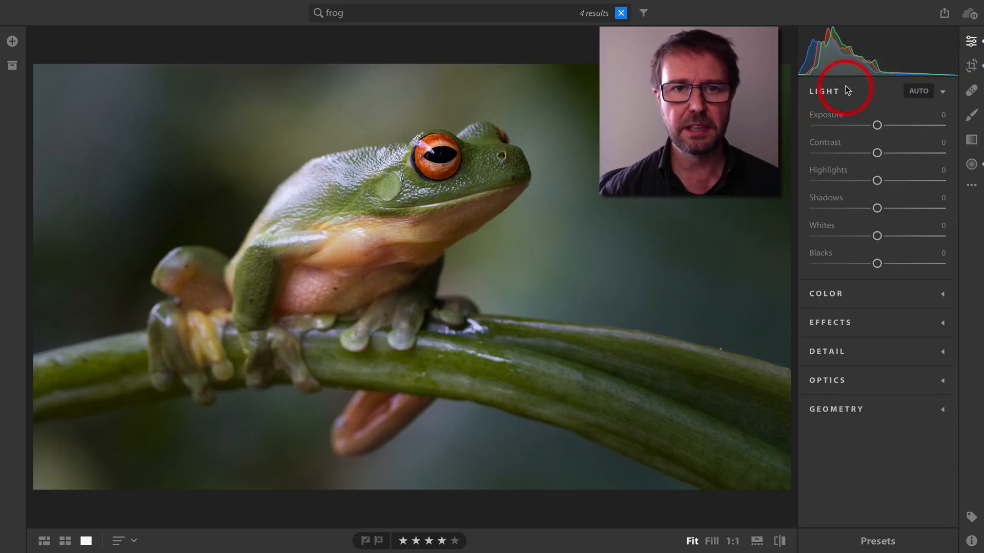
mouse_move(876, 153)
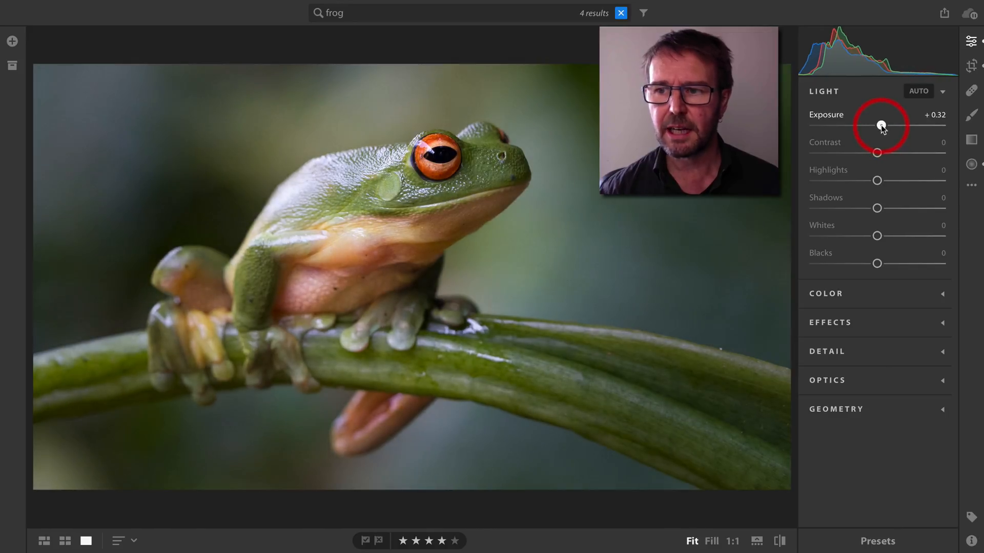
left_click_drag(878, 126, 886, 126)
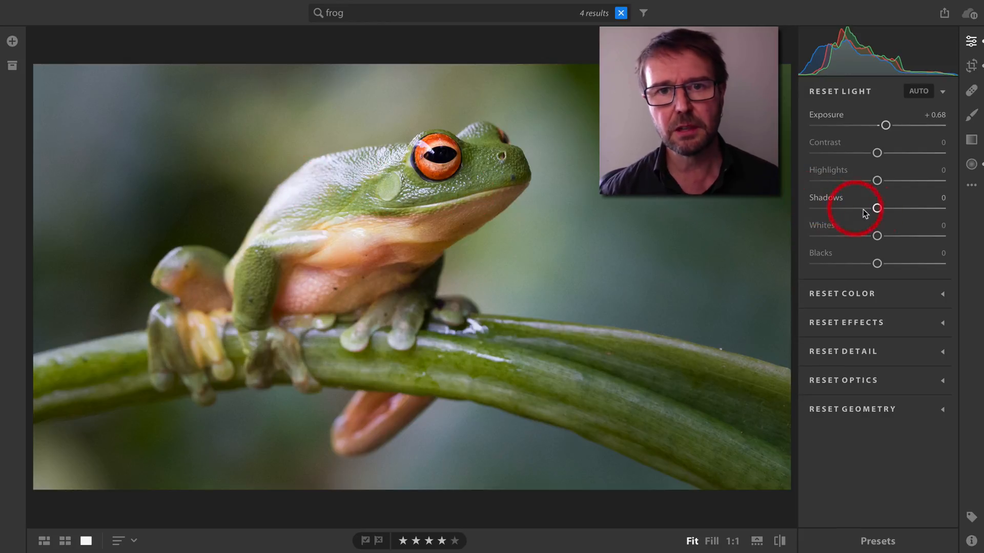
mouse_move(877, 237)
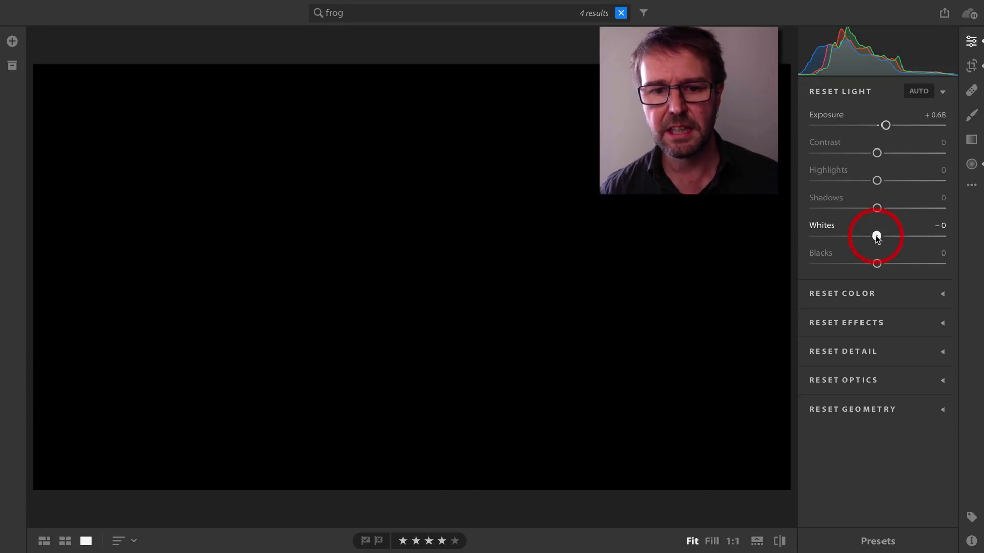
left_click_drag(876, 236, 888, 236)
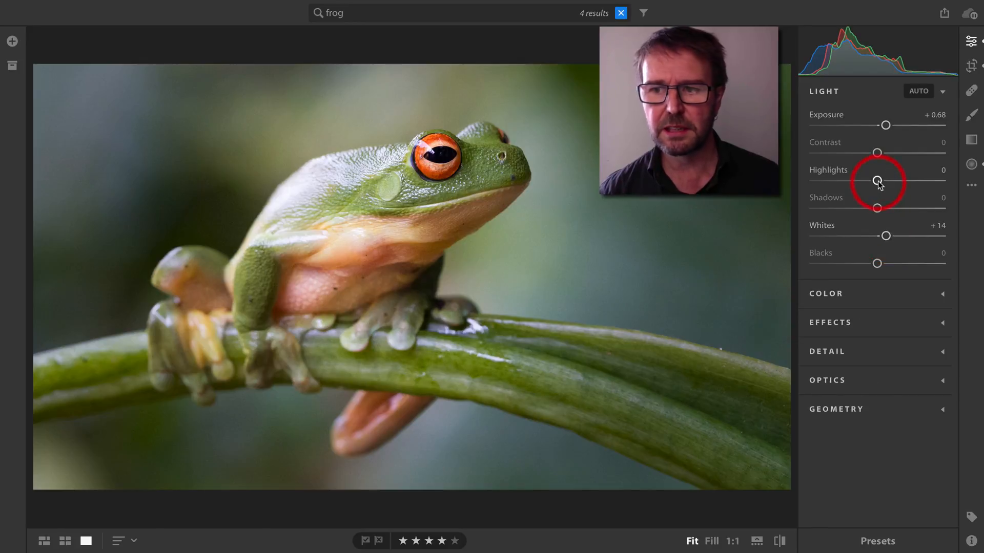
- Lower highlights to -67, deepen blacks to -37, and raise exposure to +0.90
left_click_drag(877, 181, 849, 180)
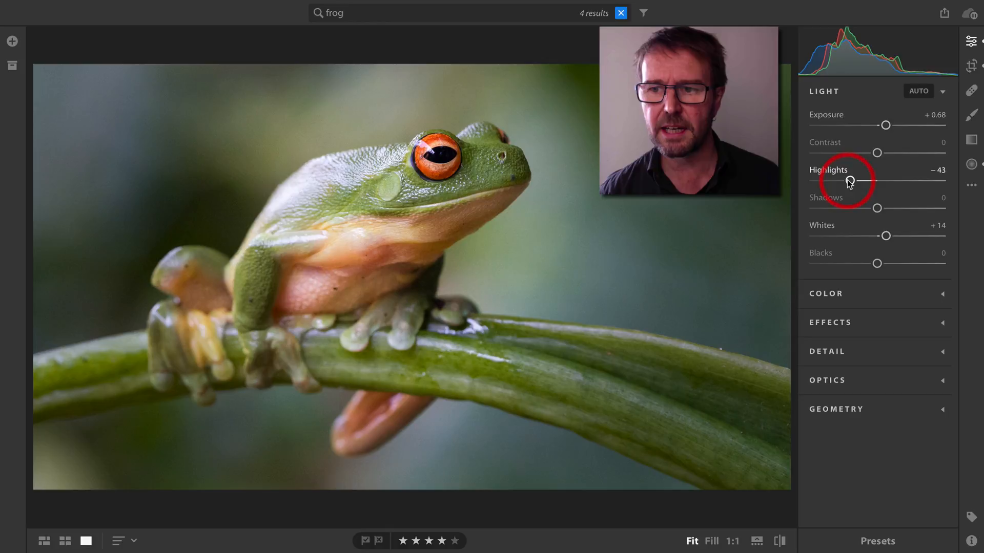
left_click_drag(850, 181, 835, 181)
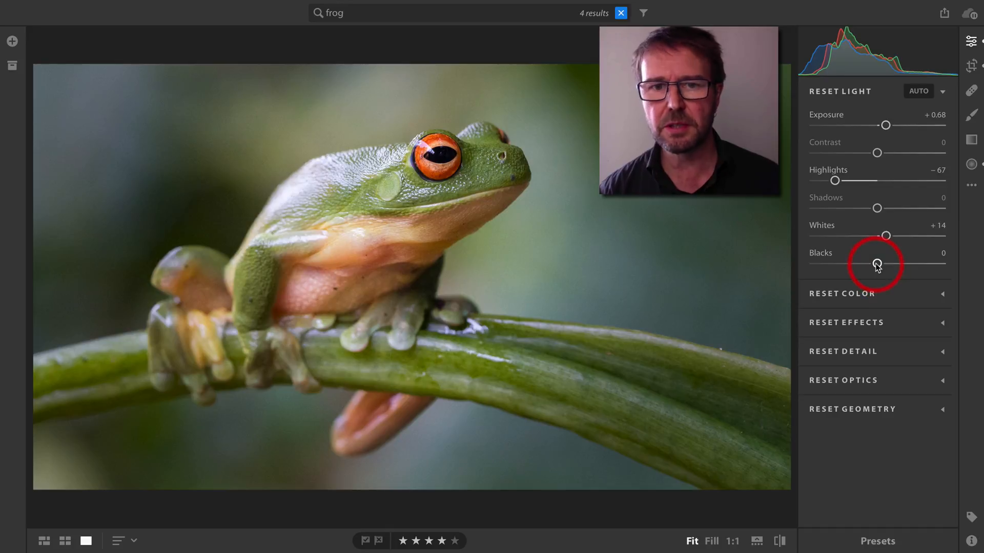
left_click_drag(877, 263, 871, 264)
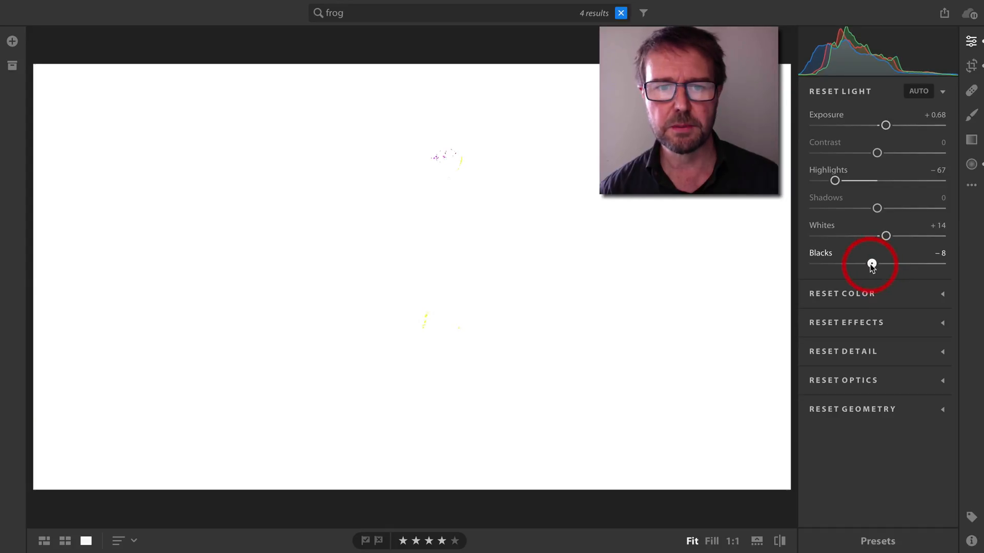
left_click_drag(871, 264, 858, 263)
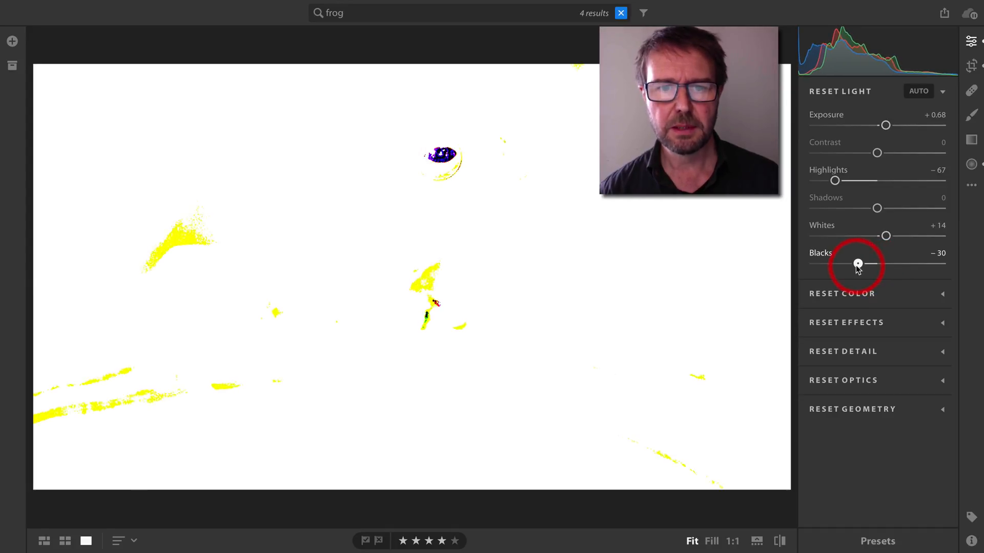
left_click_drag(857, 263, 852, 263)
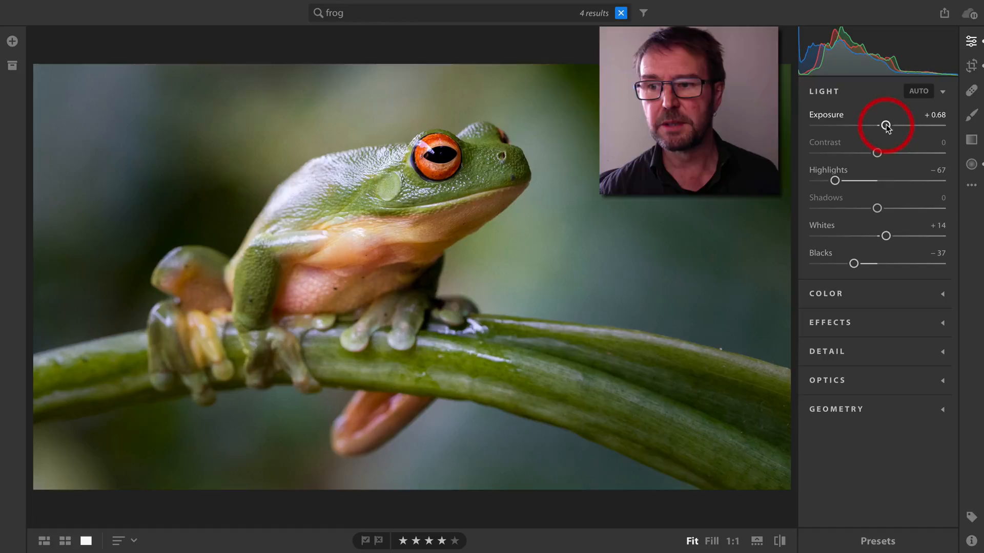
left_click_drag(885, 124, 891, 124)
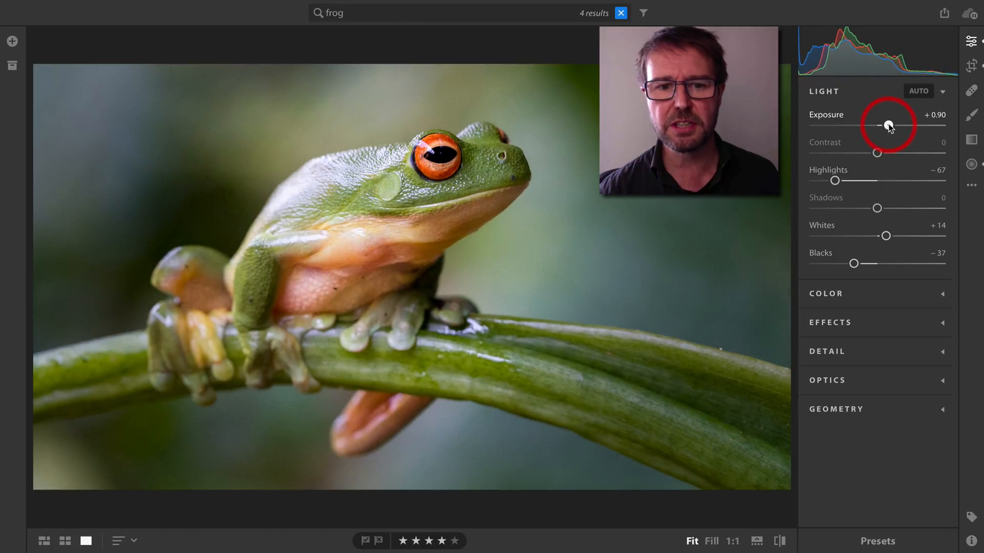
mouse_move(844, 246)
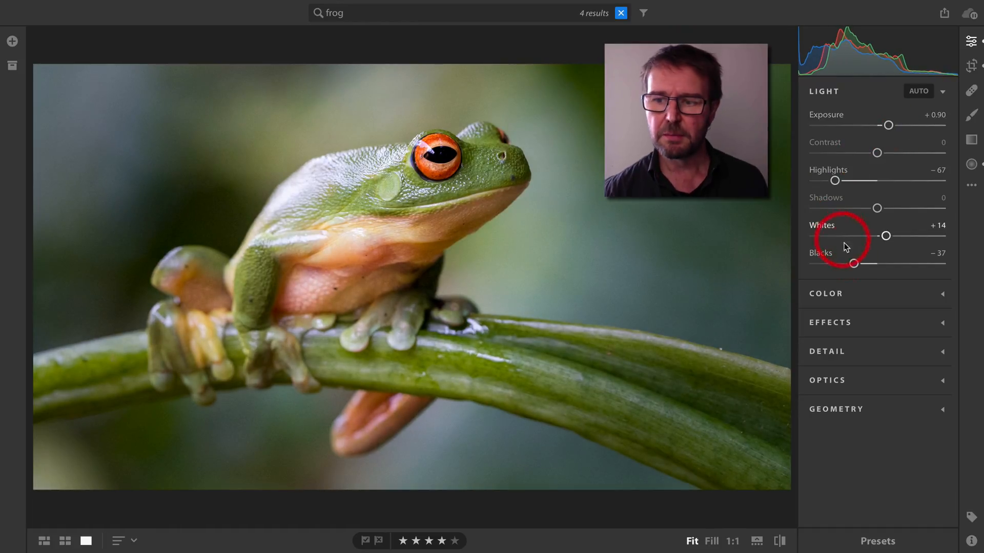
- In the Color panel, raise Vibrance to +25
left_click(824, 91)
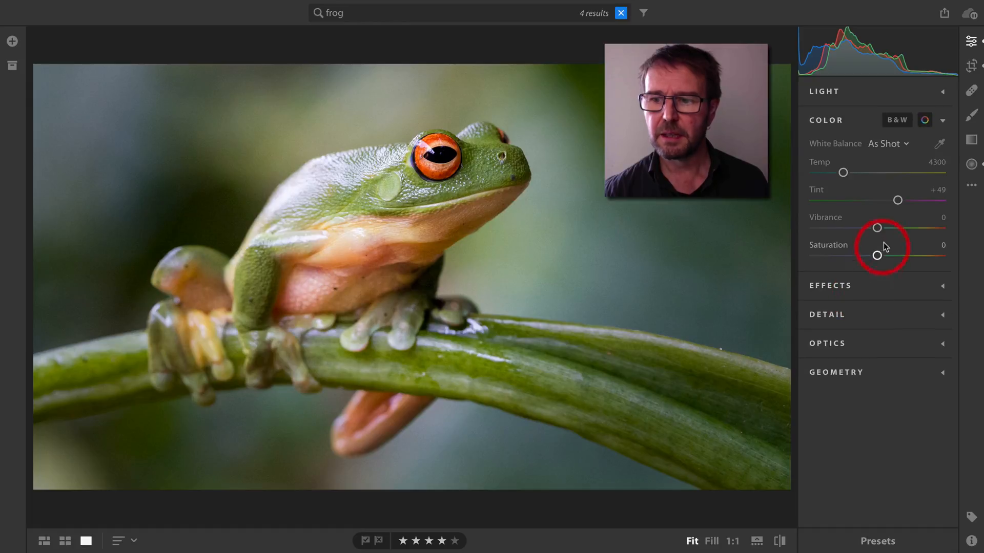
left_click_drag(876, 228, 887, 228)
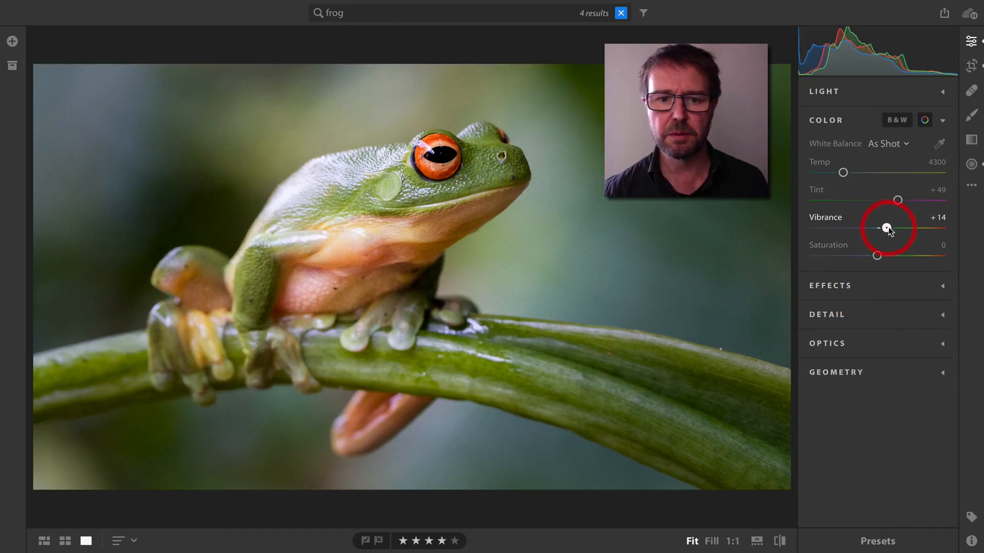
left_click_drag(886, 228, 895, 227)
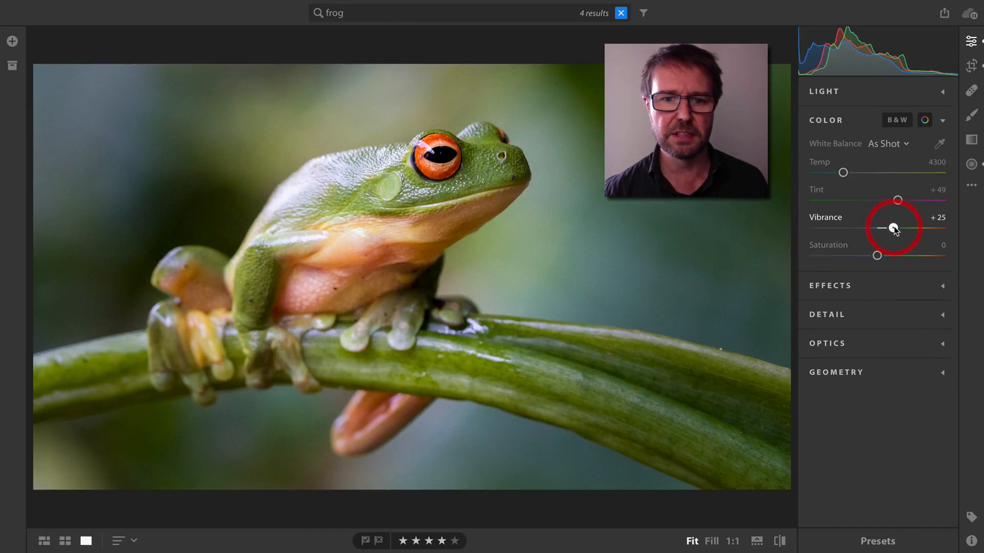
left_click_drag(895, 228, 891, 228)
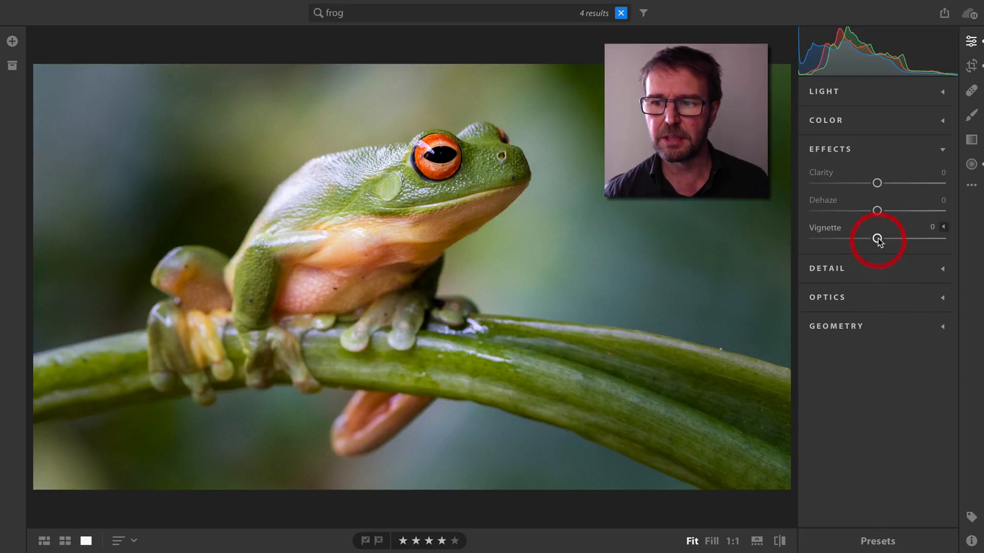
- Set the Effects vignette to -18 to darken the photo's edges
left_click_drag(877, 237, 866, 238)
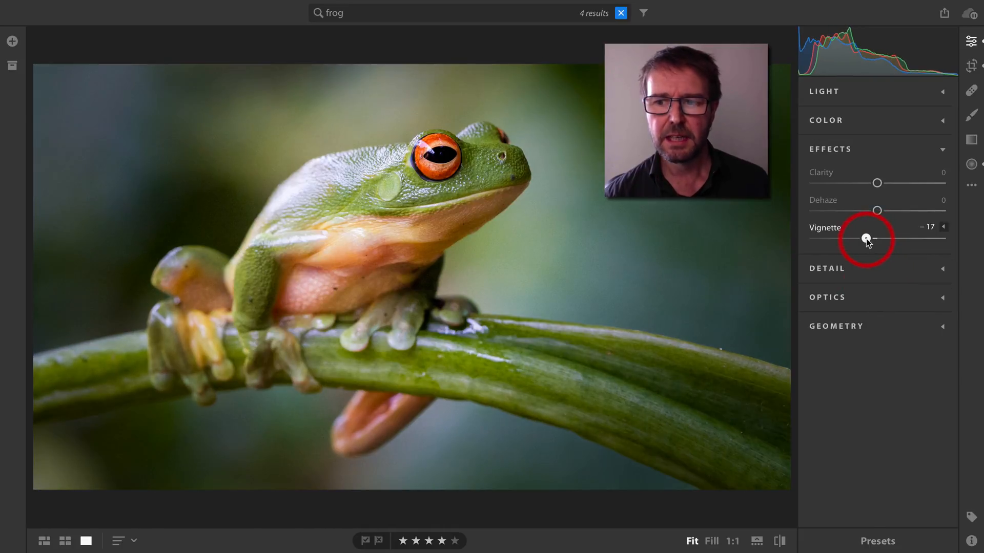
left_click_drag(868, 239, 866, 238)
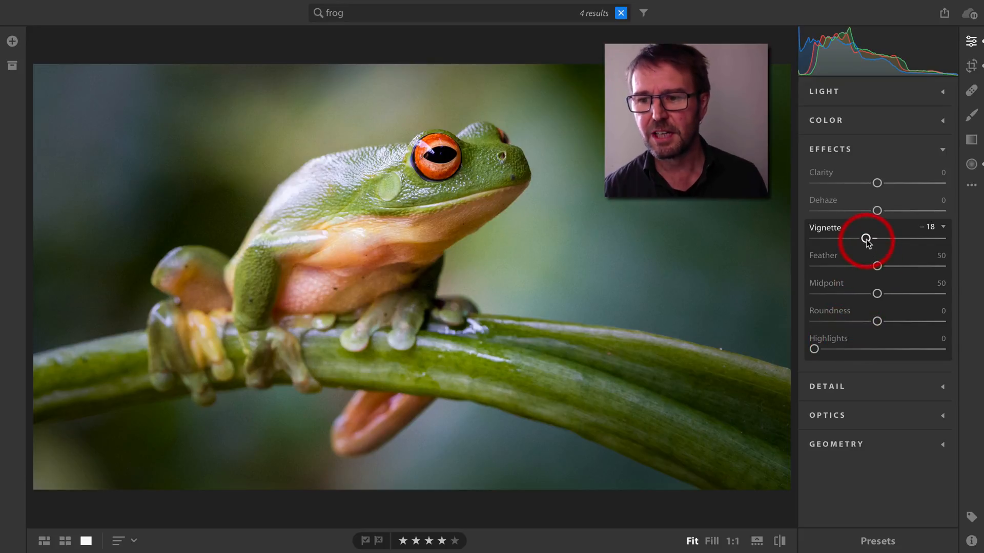
- Set vignette to +100, roundness -100, and midpoint 14 for a white rounded border
left_click_drag(867, 239, 927, 238)
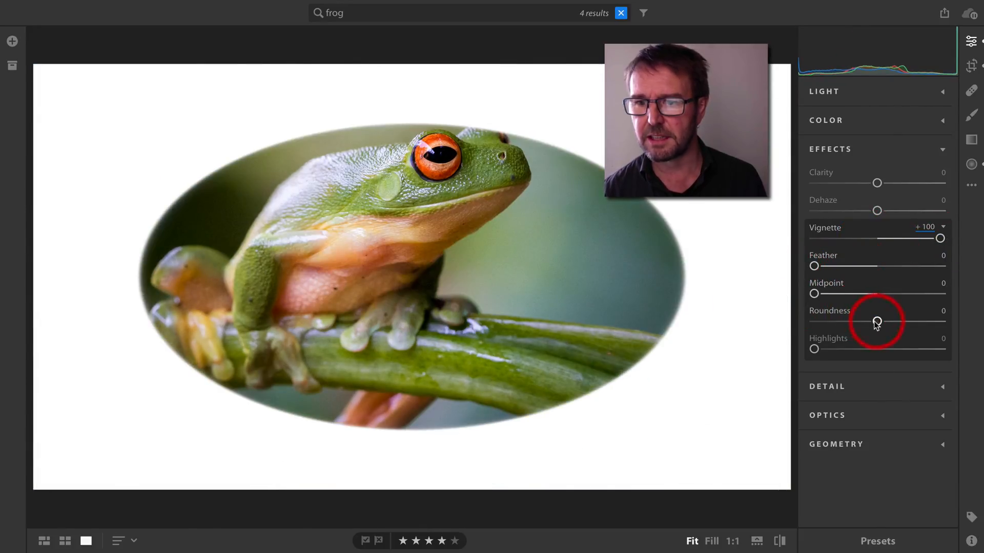
left_click_drag(877, 321, 814, 321)
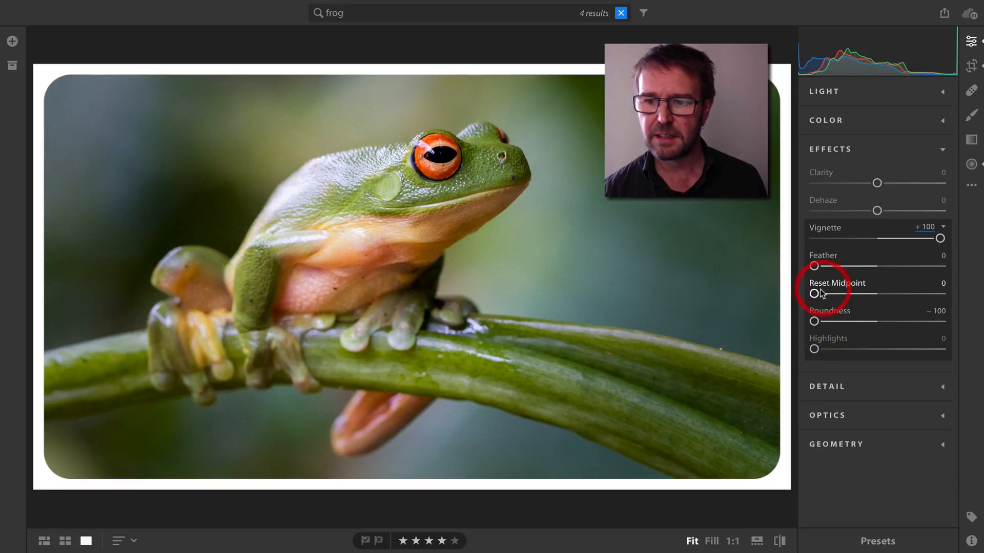
left_click_drag(814, 293, 823, 293)
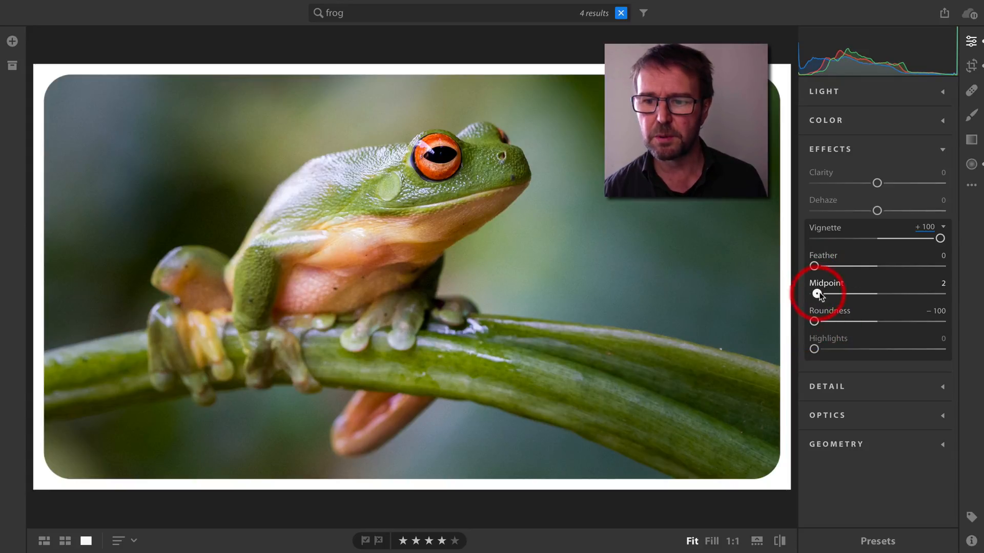
left_click_drag(819, 294, 837, 294)
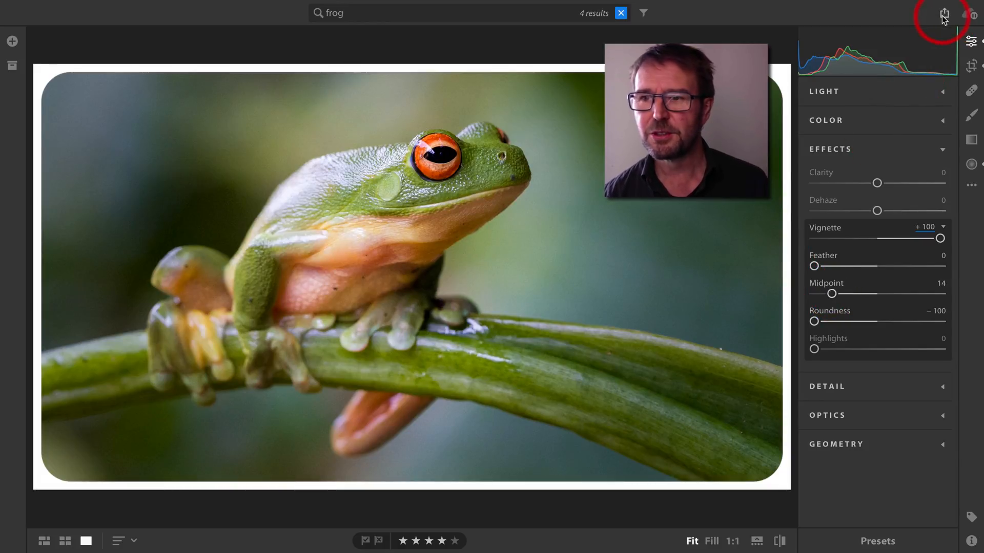
- Share the bordered frog photo to Facebook, captioned 'Frog', in the Timeline Photos album
left_click(944, 14)
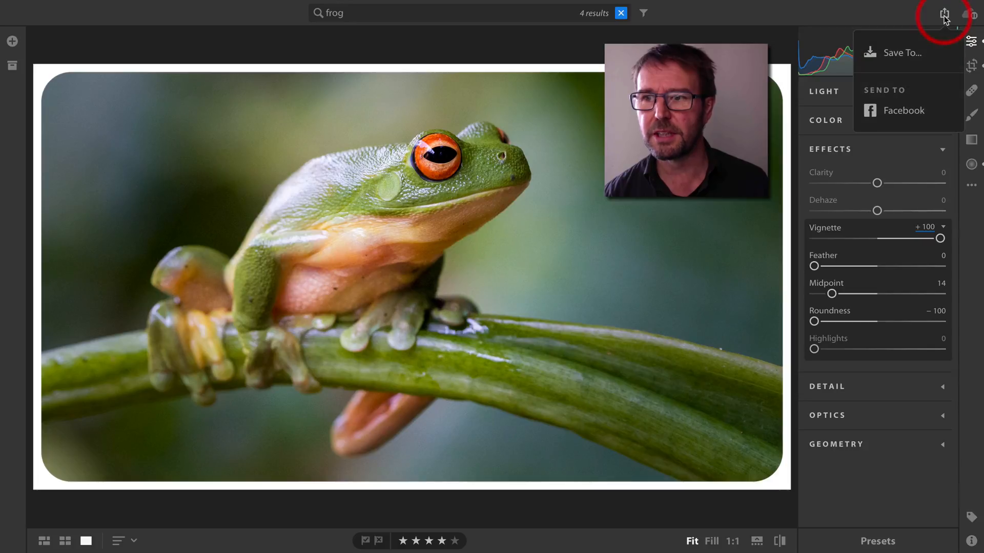
mouse_move(904, 80)
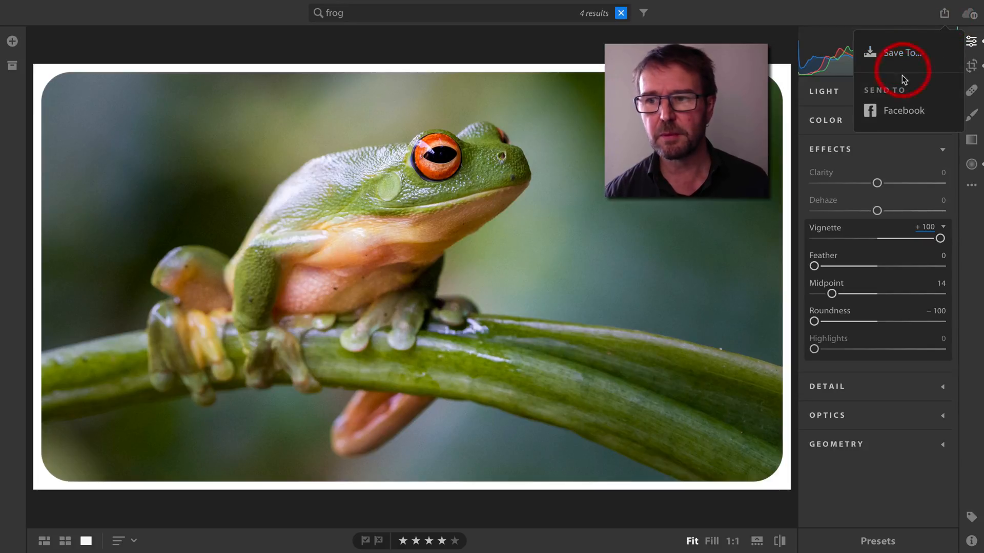
mouse_move(902, 111)
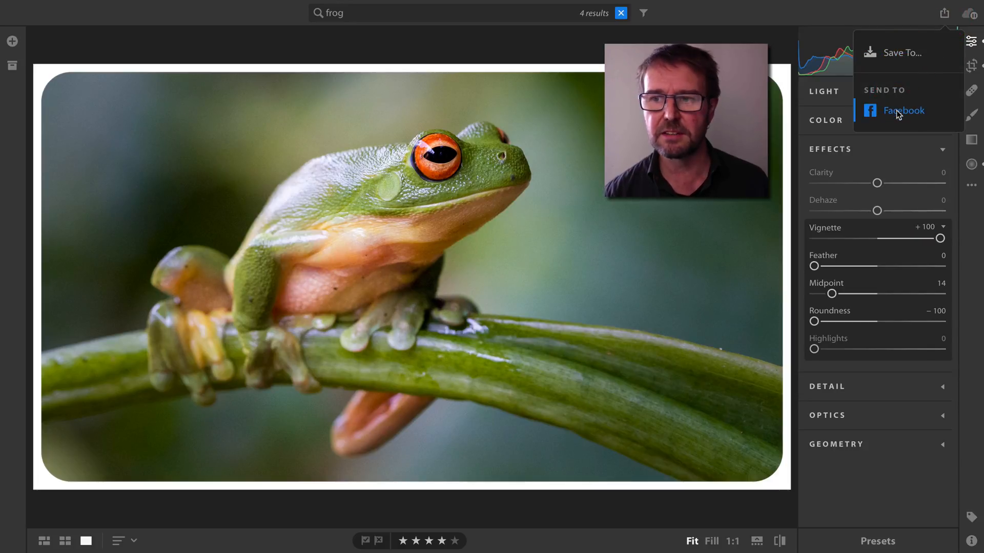
left_click(904, 111)
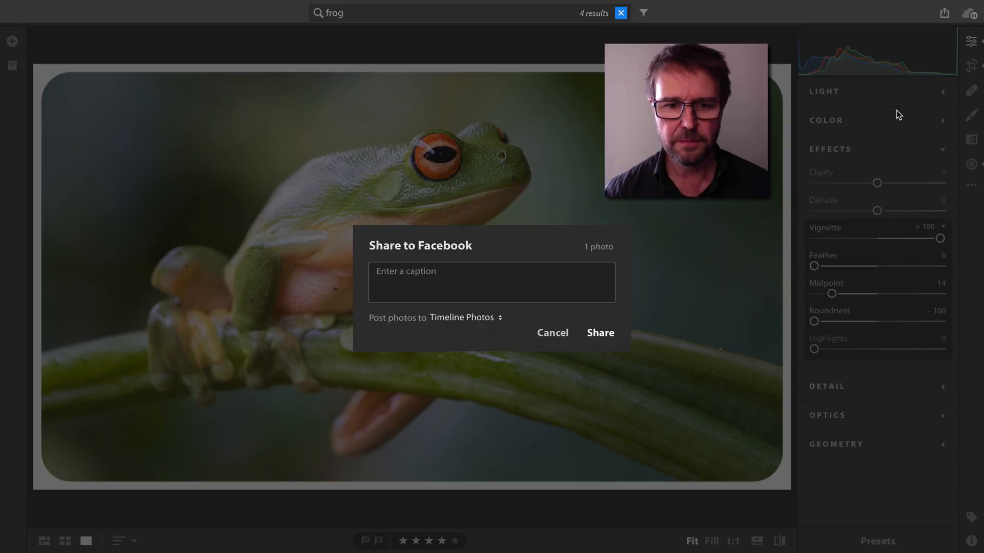
left_click(491, 282)
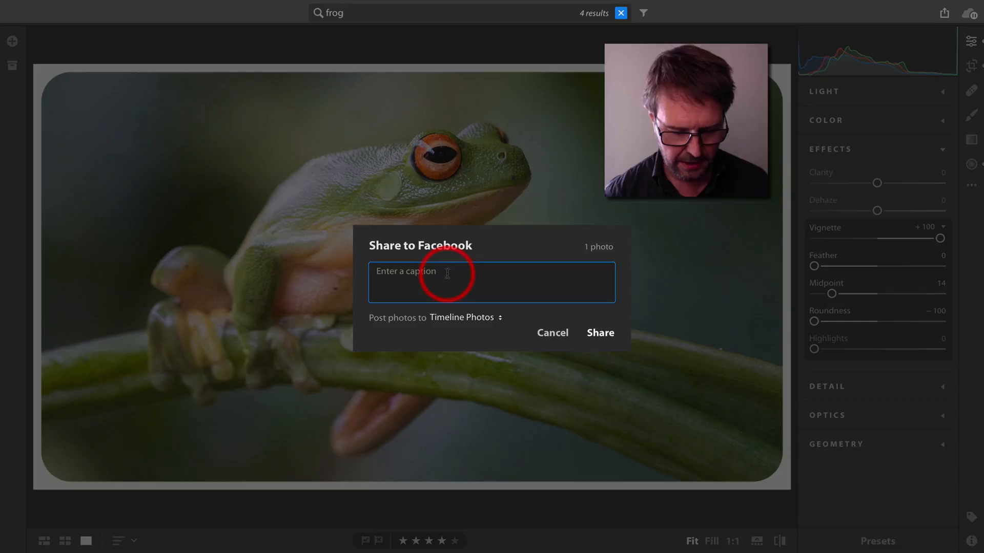
type("Frog")
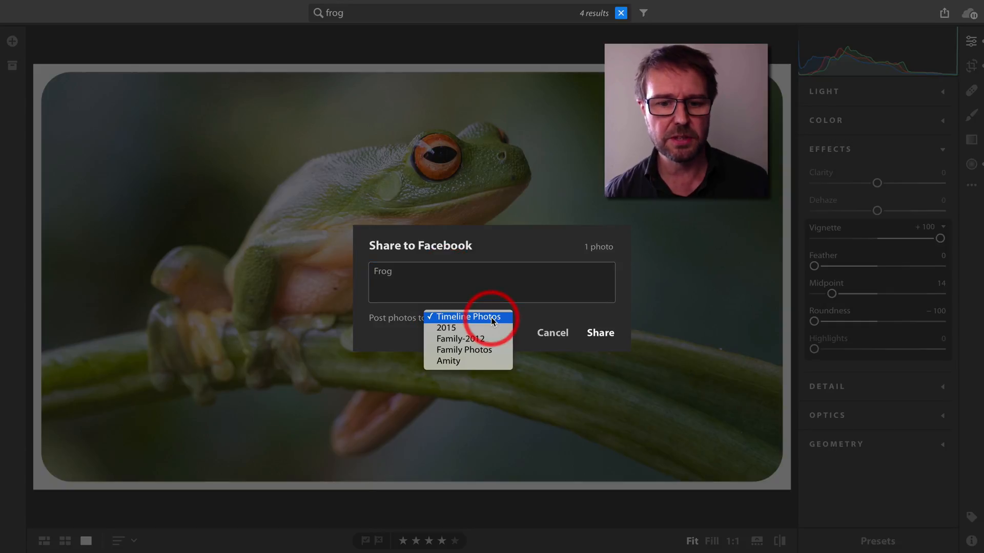
left_click(467, 317)
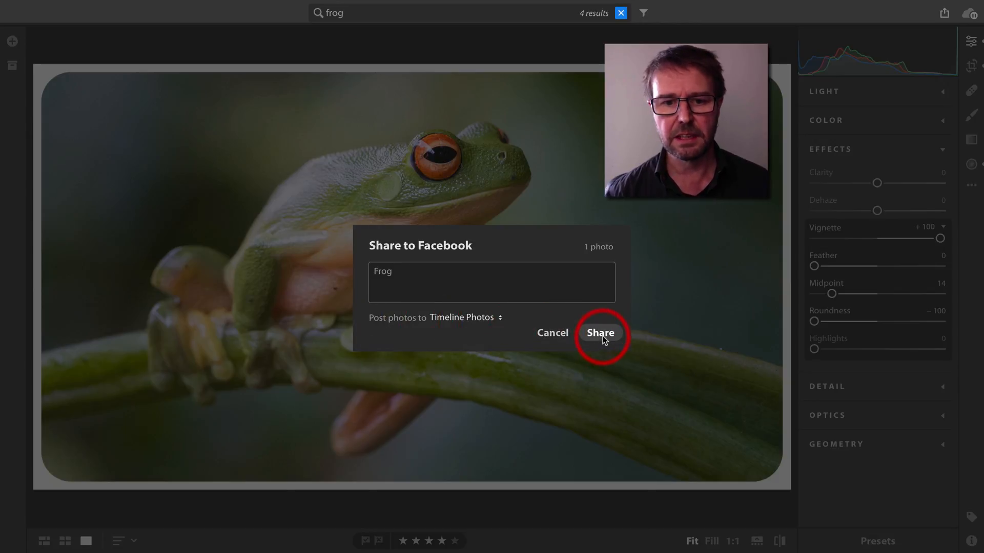
left_click(598, 332)
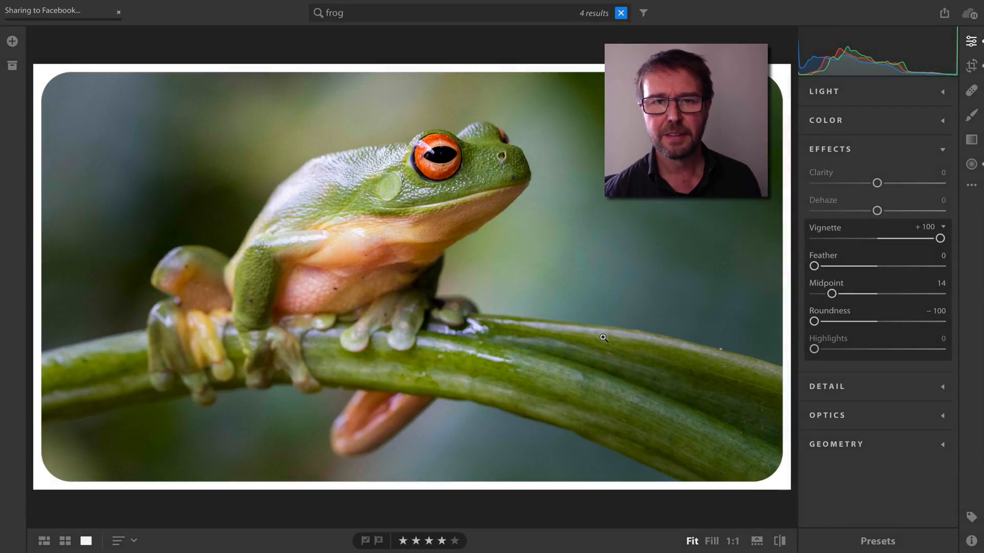